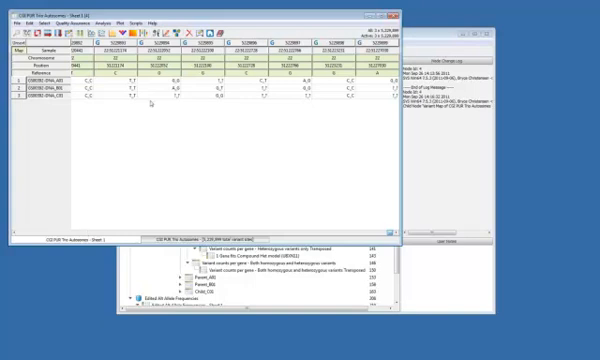
pyautogui.moveTo(150, 100)
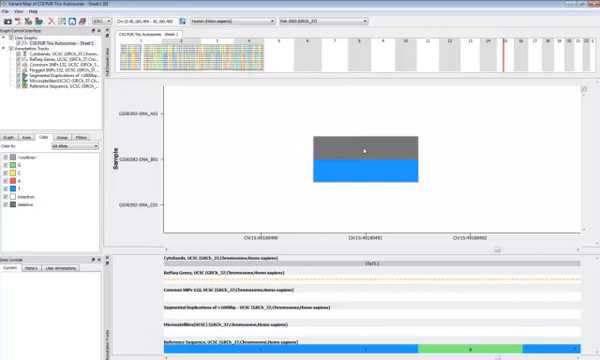
# - Bring up the context menu on the candidate gene's row to reach its genome browser view
pyautogui.rightClick(366, 148)
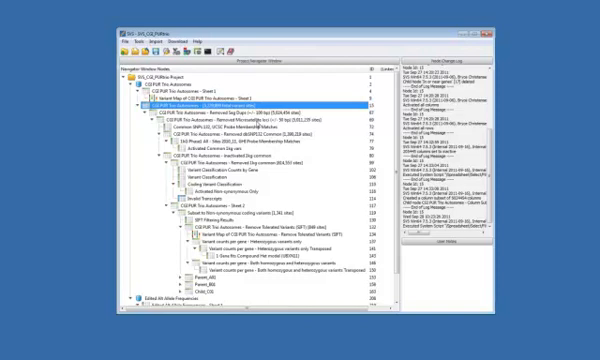
pyautogui.moveTo(256, 122)
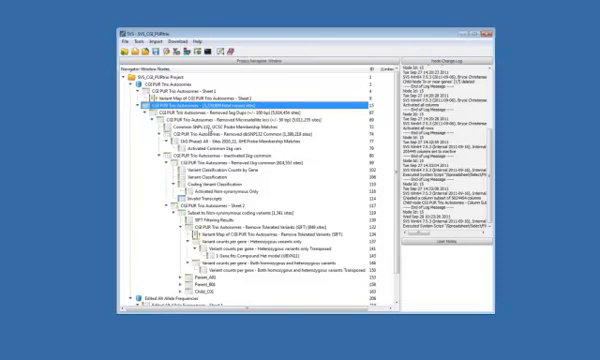
pyautogui.moveTo(206, 128)
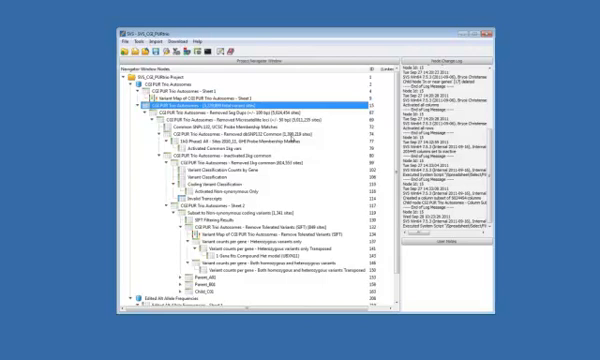
pyautogui.moveTo(294, 136)
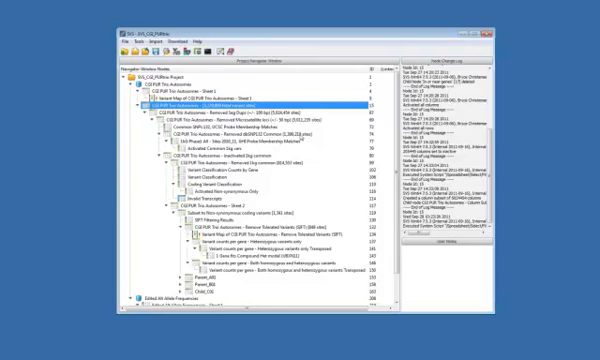
pyautogui.moveTo(288, 142)
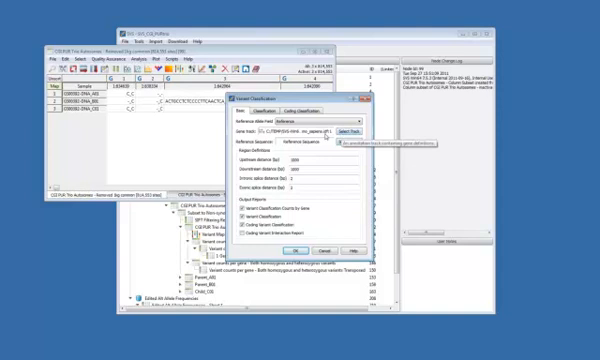
# - Start the trio variant classification by reference and alternate alleles from the DNA-Seq menu
pyautogui.click(300, 112)
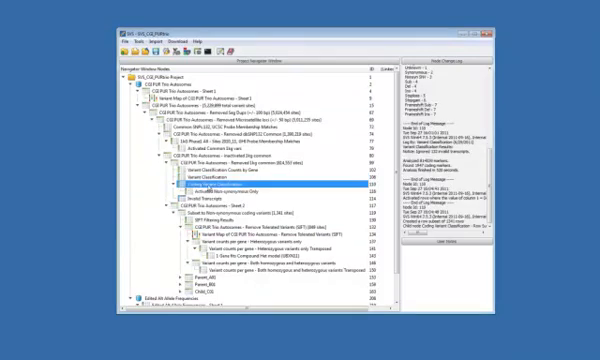
# - Open the newly created classification results spreadsheet and read its summary counts
pyautogui.doubleClick(176, 184)
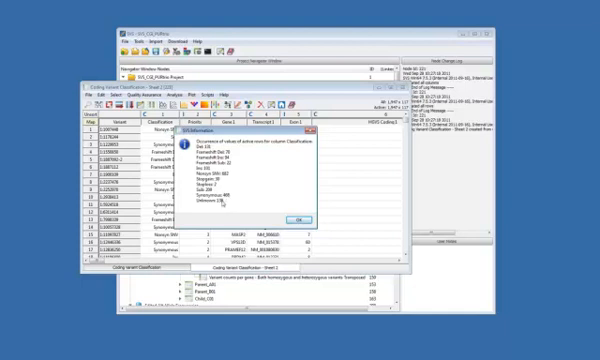
pyautogui.moveTo(224, 204)
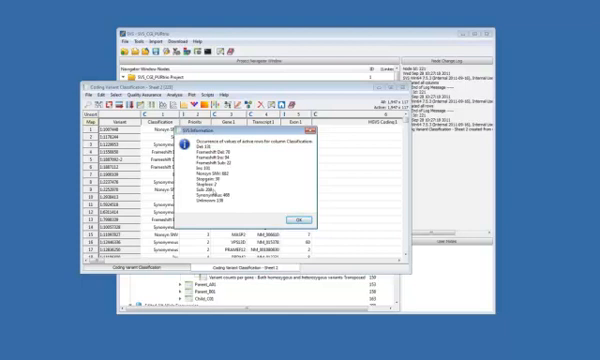
pyautogui.moveTo(288, 180)
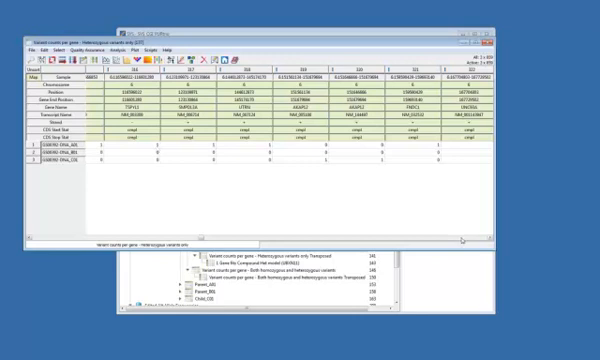
# - Scroll the trio variant spreadsheet right to see genotype columns beside chromosome, position and annotation
pyautogui.hscroll(3)
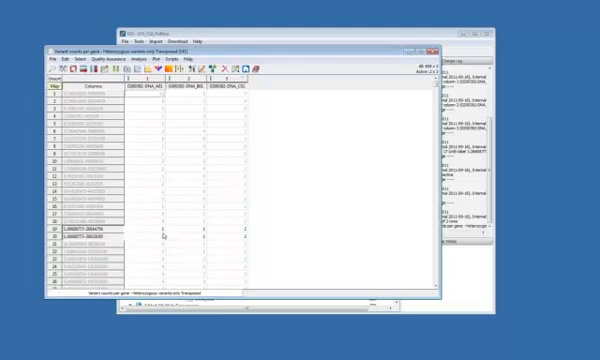
pyautogui.moveTo(148, 112)
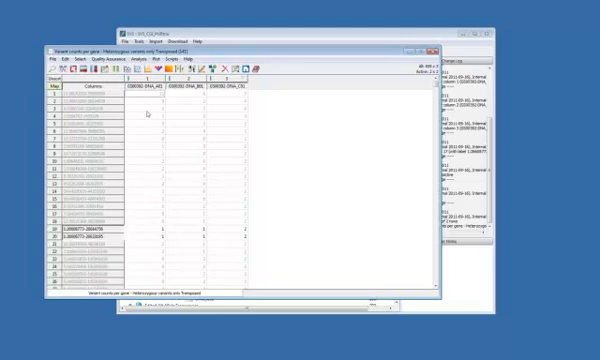
pyautogui.moveTo(164, 232)
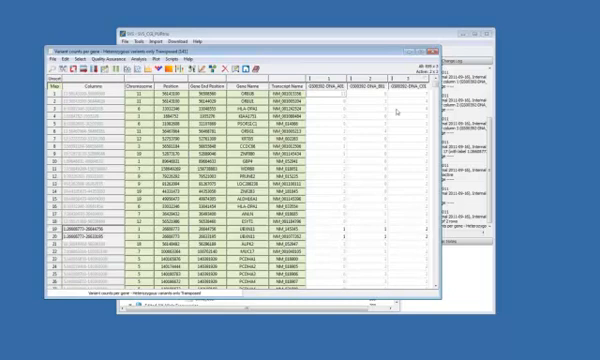
pyautogui.moveTo(396, 108)
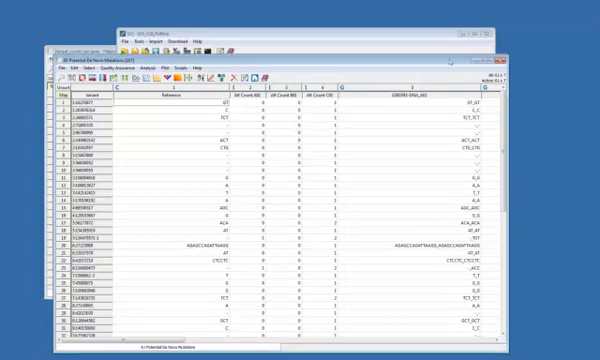
pyautogui.moveTo(270, 114)
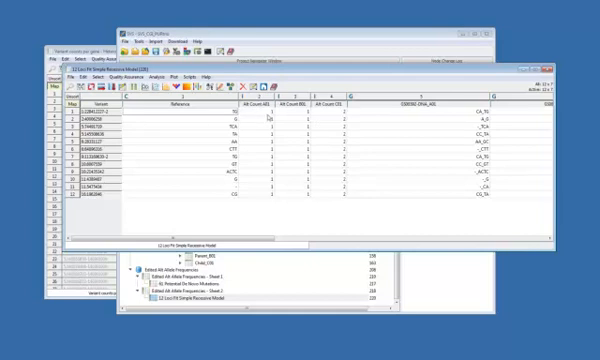
pyautogui.moveTo(304, 114)
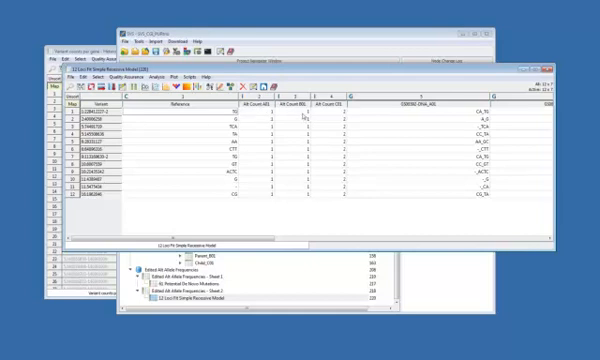